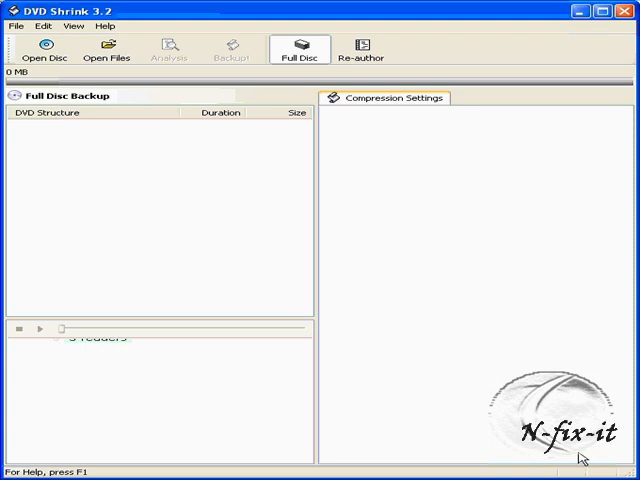
{"action": "mouse_move", "coordinate": [284, 210]}
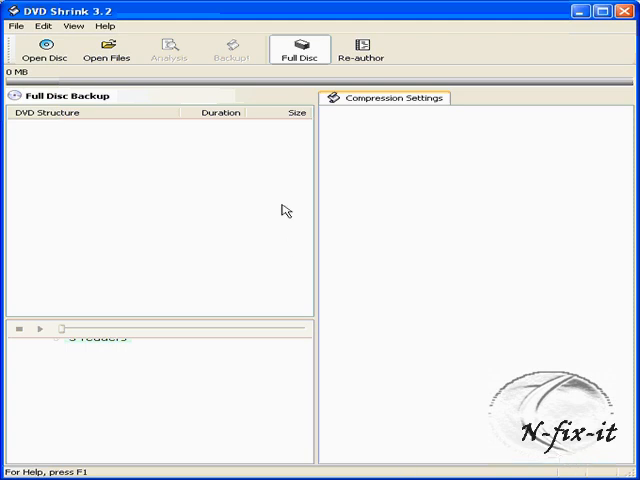
- Open drive E: [STRAYS] via Open Disc with picture preview on and let analysis run
{"action": "left_click", "coordinate": [46, 50]}
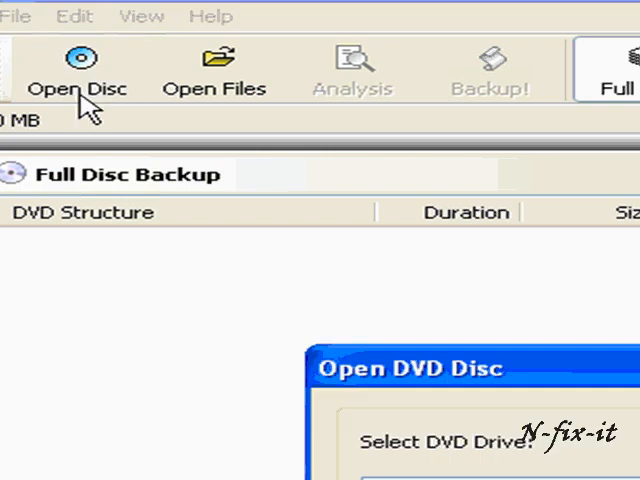
{"action": "left_click", "coordinate": [592, 296]}
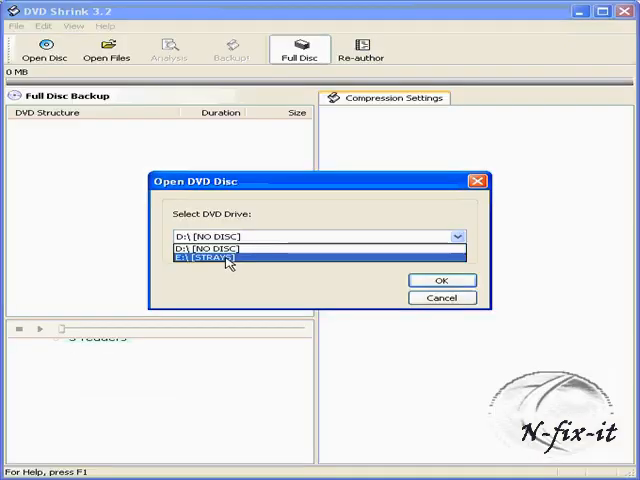
{"action": "left_click", "coordinate": [442, 280]}
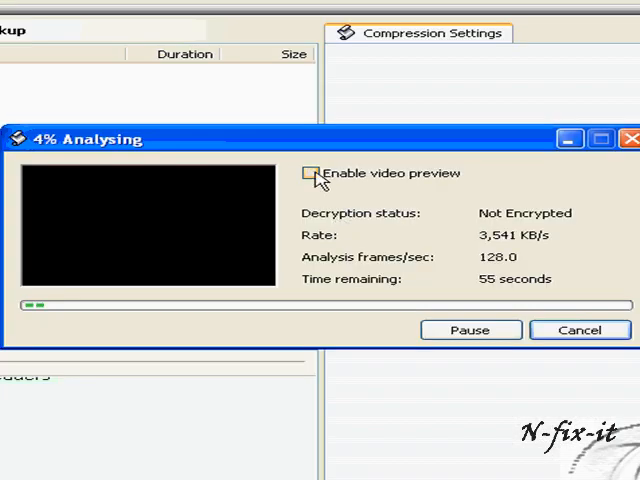
{"action": "left_click", "coordinate": [312, 172]}
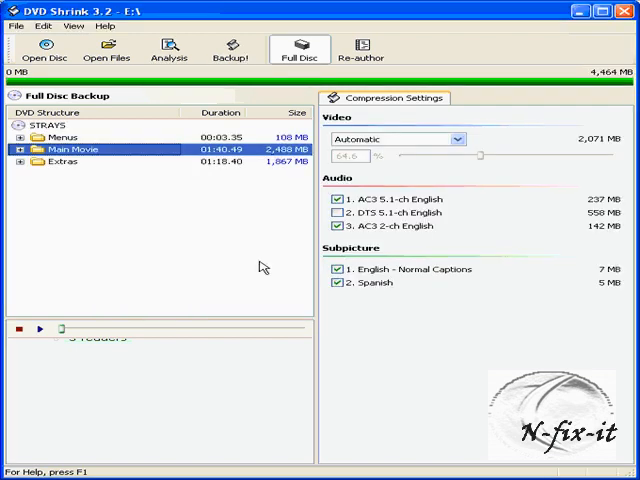
- Untick the Spanish subtitle for the STRAYS root and keep video compression on Automatic
{"action": "left_click", "coordinate": [48, 124]}
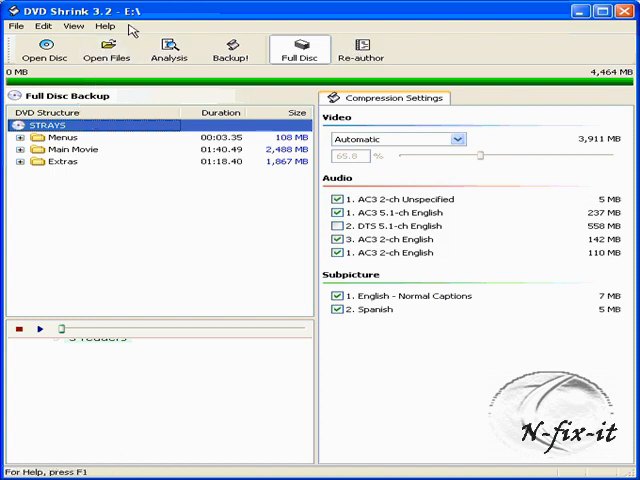
{"action": "mouse_move", "coordinate": [356, 40]}
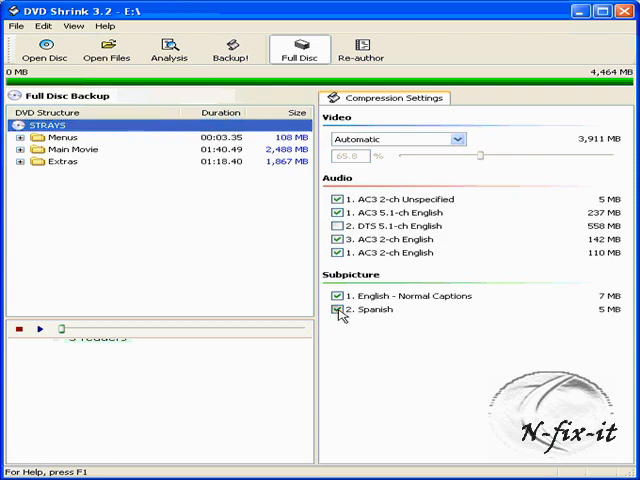
{"action": "left_click", "coordinate": [334, 308]}
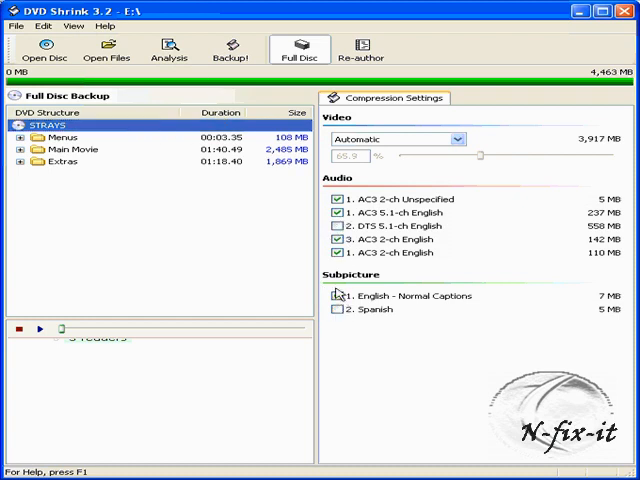
{"action": "left_click", "coordinate": [332, 296]}
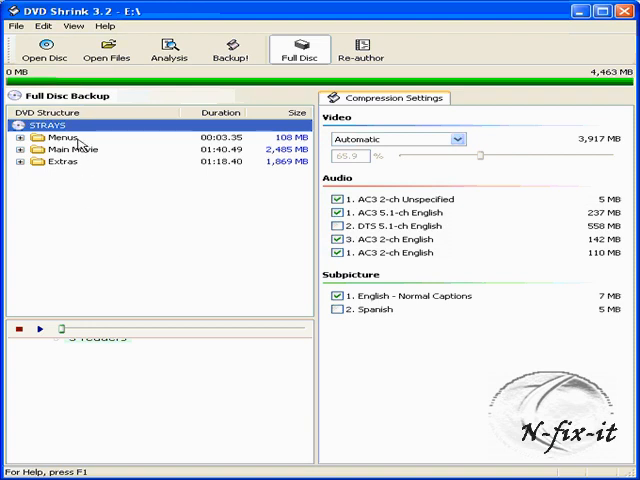
{"action": "mouse_move", "coordinate": [258, 172]}
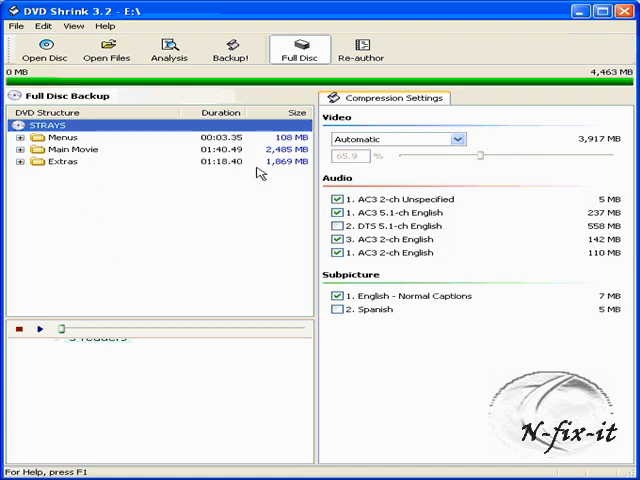
{"action": "left_click", "coordinate": [456, 140]}
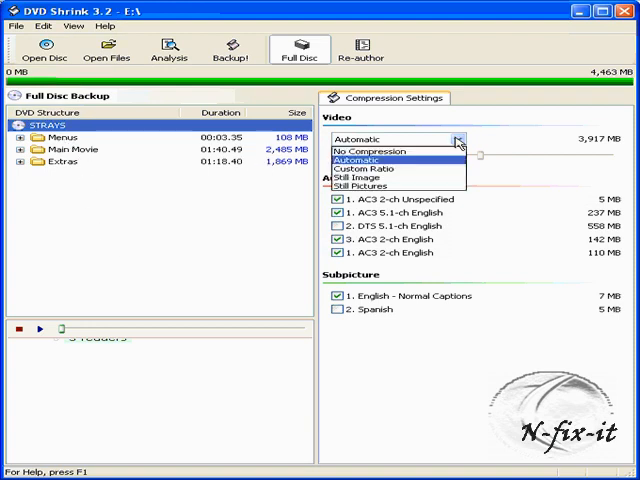
{"action": "left_click", "coordinate": [356, 160]}
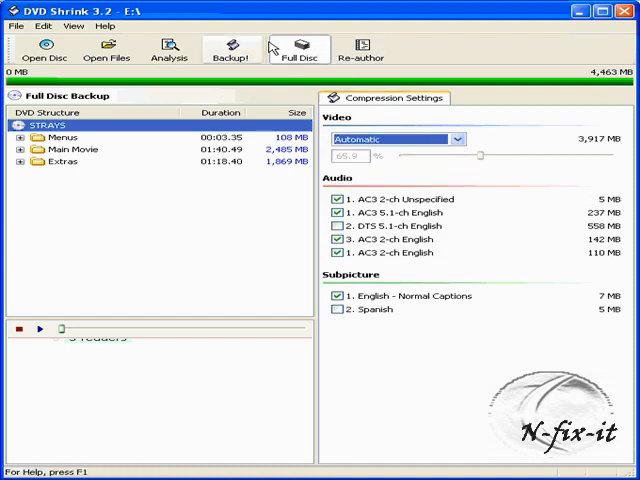
- In Backup DVD, review target, region-free and quality tabs, keeping deep analysis and sharp compression ticked
{"action": "left_click", "coordinate": [232, 48]}
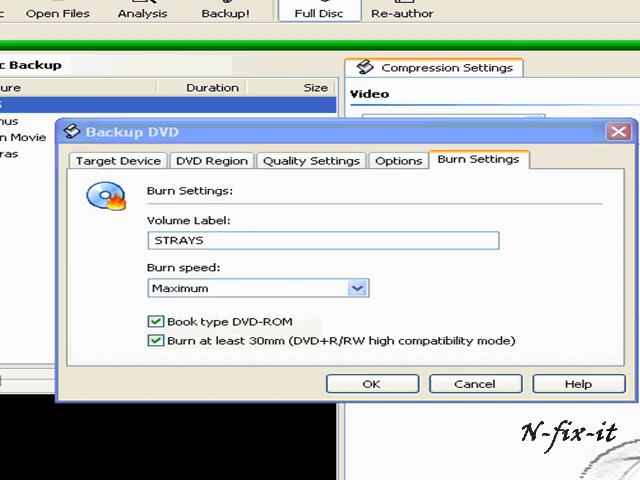
{"action": "mouse_move", "coordinate": [200, 204]}
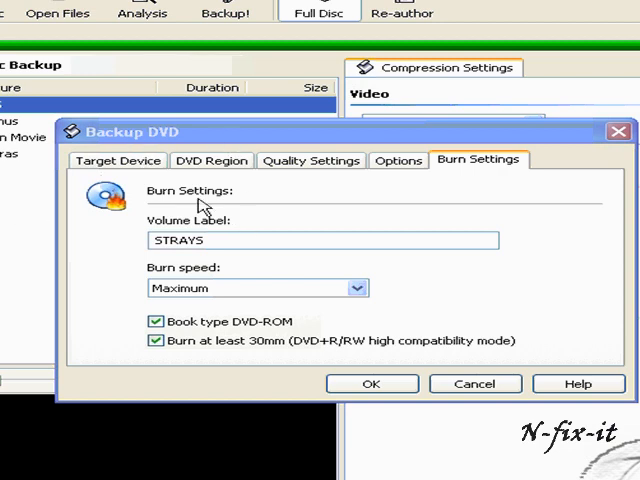
{"action": "left_click", "coordinate": [116, 160]}
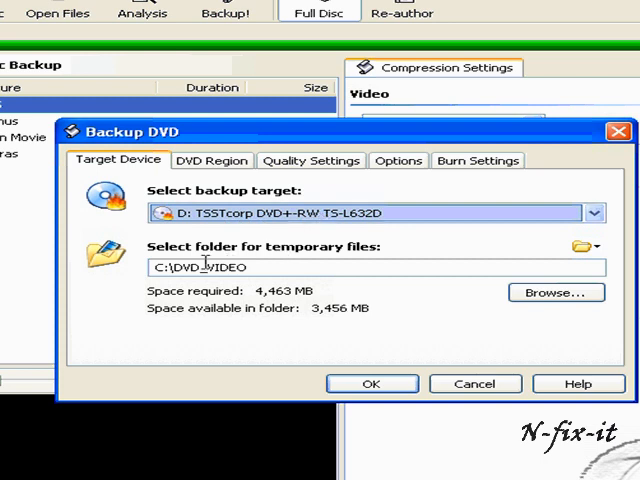
{"action": "mouse_move", "coordinate": [192, 180]}
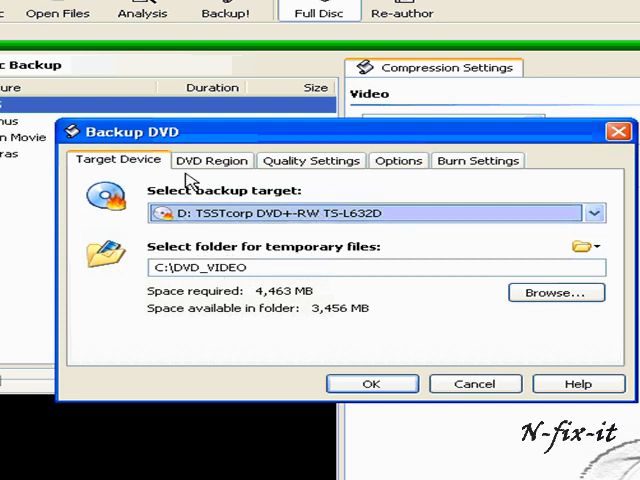
{"action": "left_click", "coordinate": [212, 160]}
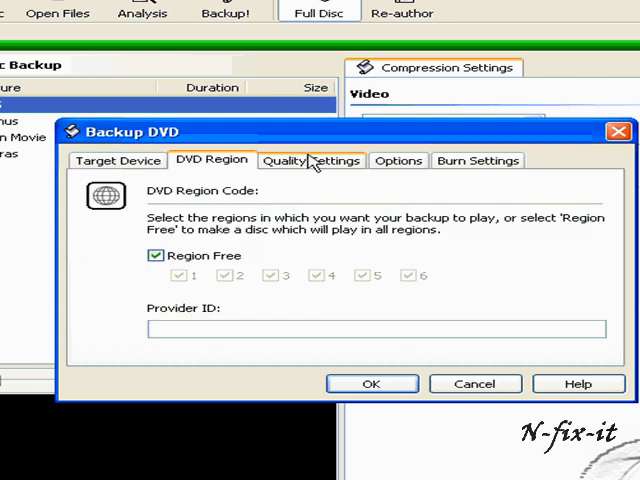
{"action": "left_click", "coordinate": [312, 160]}
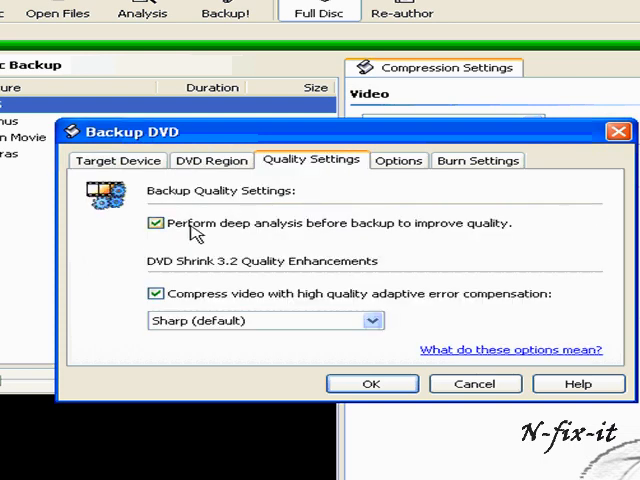
{"action": "mouse_move", "coordinate": [318, 228]}
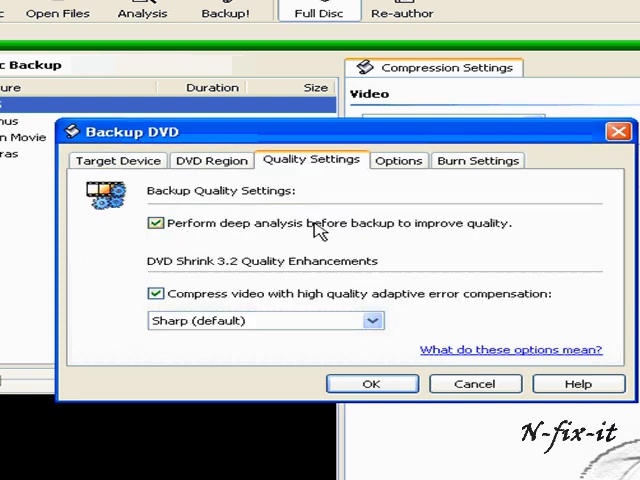
{"action": "mouse_move", "coordinate": [372, 210]}
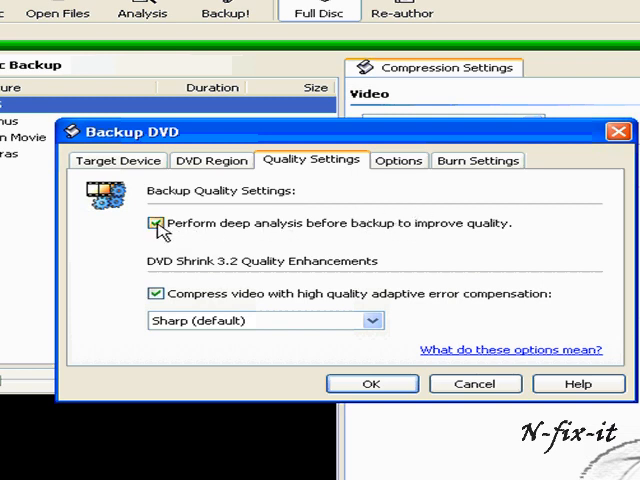
{"action": "left_click", "coordinate": [156, 224]}
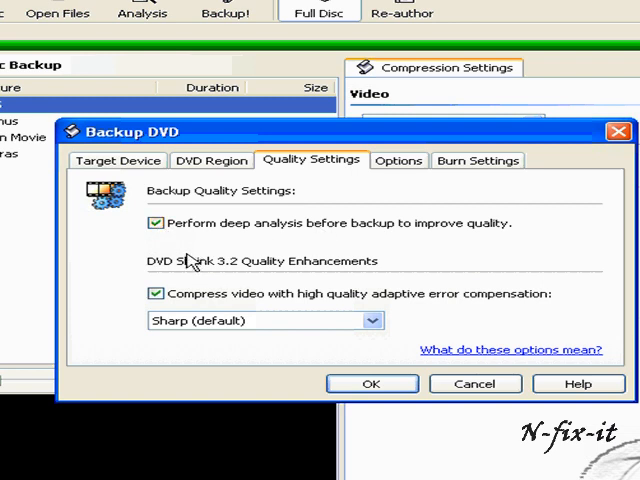
{"action": "mouse_move", "coordinate": [350, 232]}
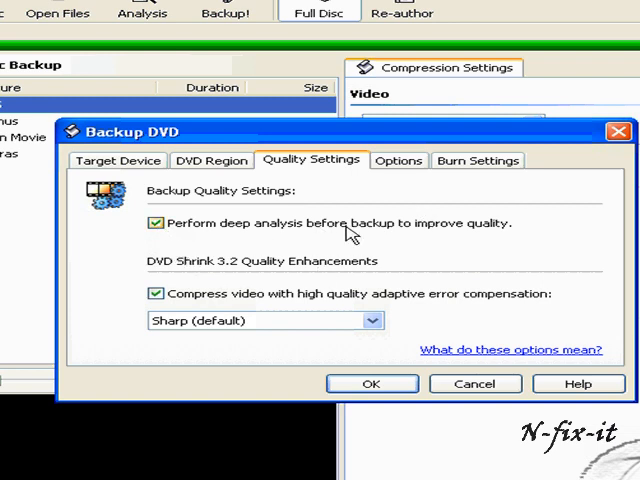
{"action": "mouse_move", "coordinate": [356, 200]}
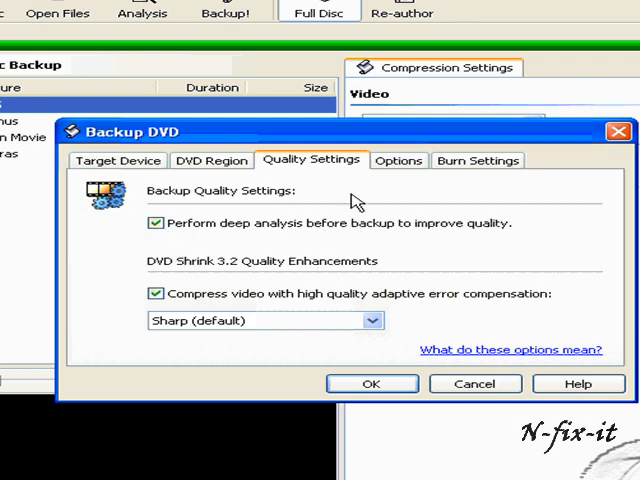
- Review Options and Burn Settings: label STRAYS, Maximum speed, DVD-ROM book type, 30mm checked
{"action": "left_click", "coordinate": [400, 160]}
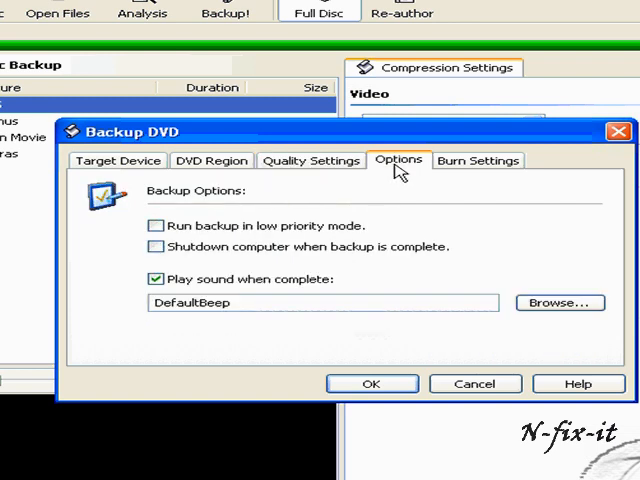
{"action": "mouse_move", "coordinate": [222, 246]}
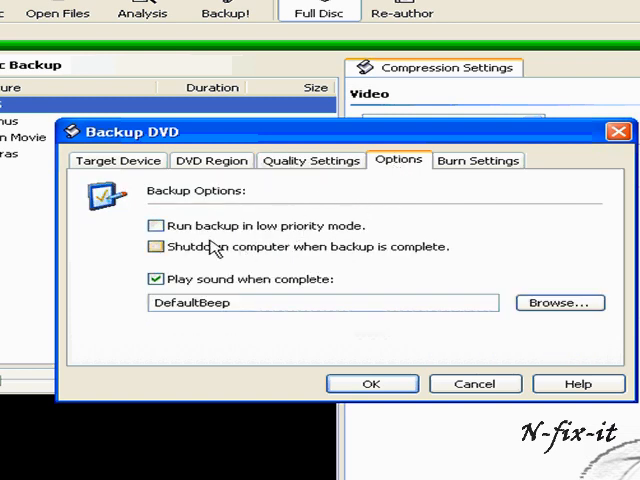
{"action": "mouse_move", "coordinate": [244, 278]}
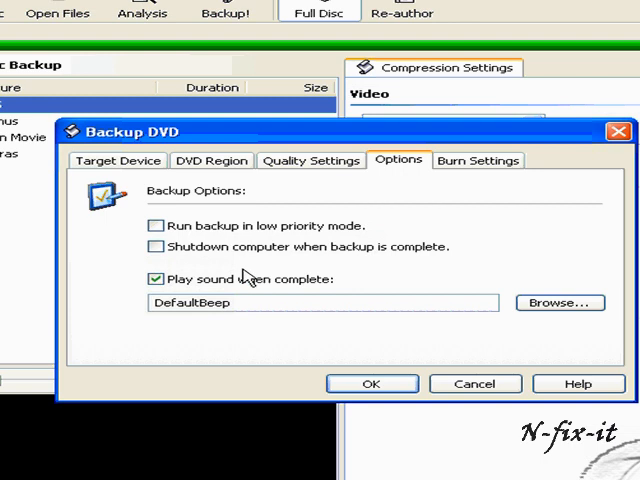
{"action": "mouse_move", "coordinate": [258, 262]}
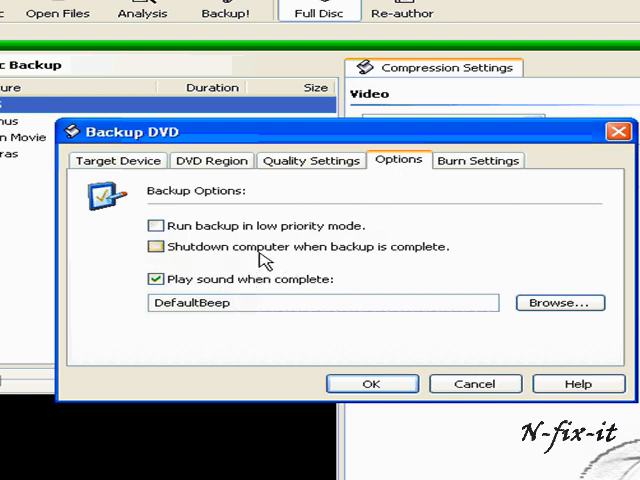
{"action": "mouse_move", "coordinate": [484, 168]}
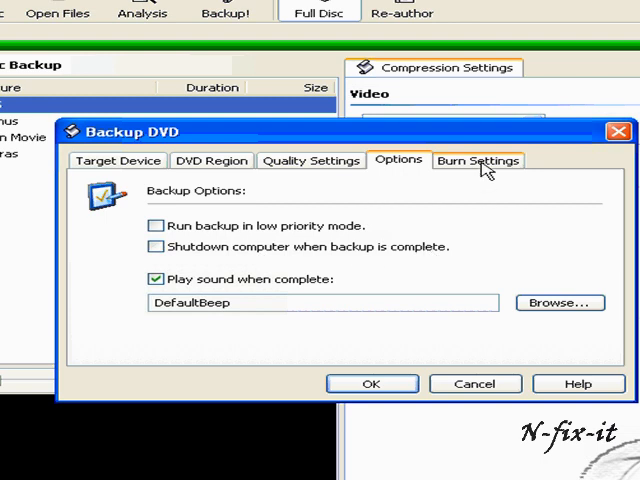
{"action": "left_click", "coordinate": [478, 160]}
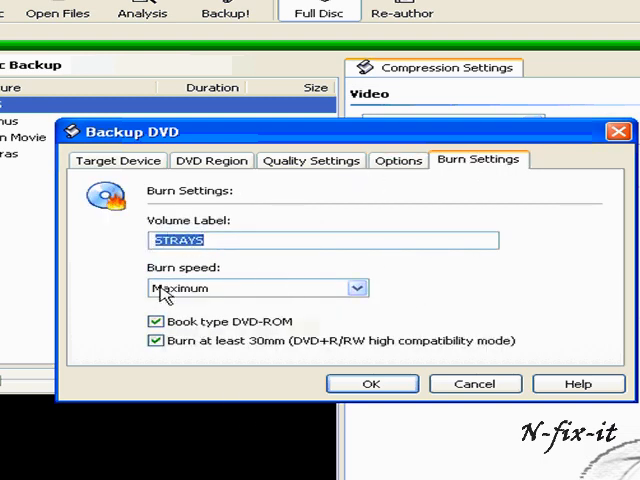
{"action": "mouse_move", "coordinate": [244, 304]}
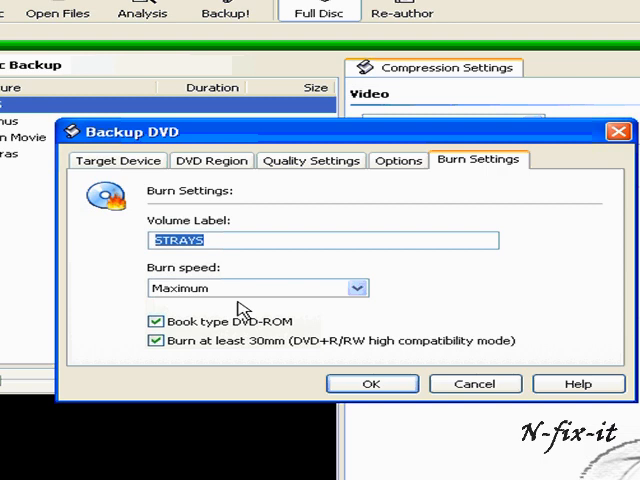
{"action": "mouse_move", "coordinate": [268, 300]}
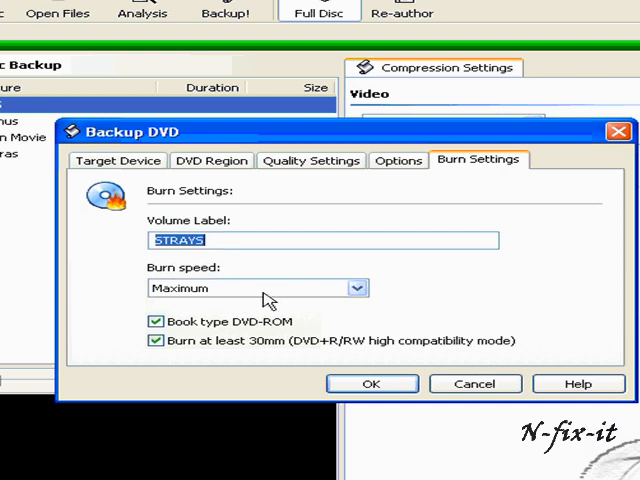
{"action": "mouse_move", "coordinate": [372, 384]}
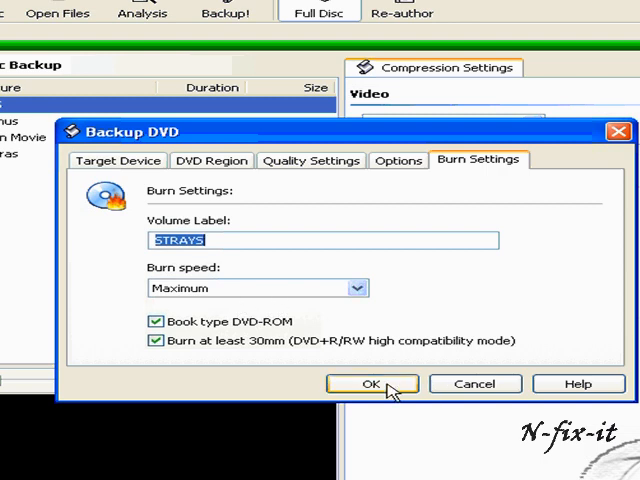